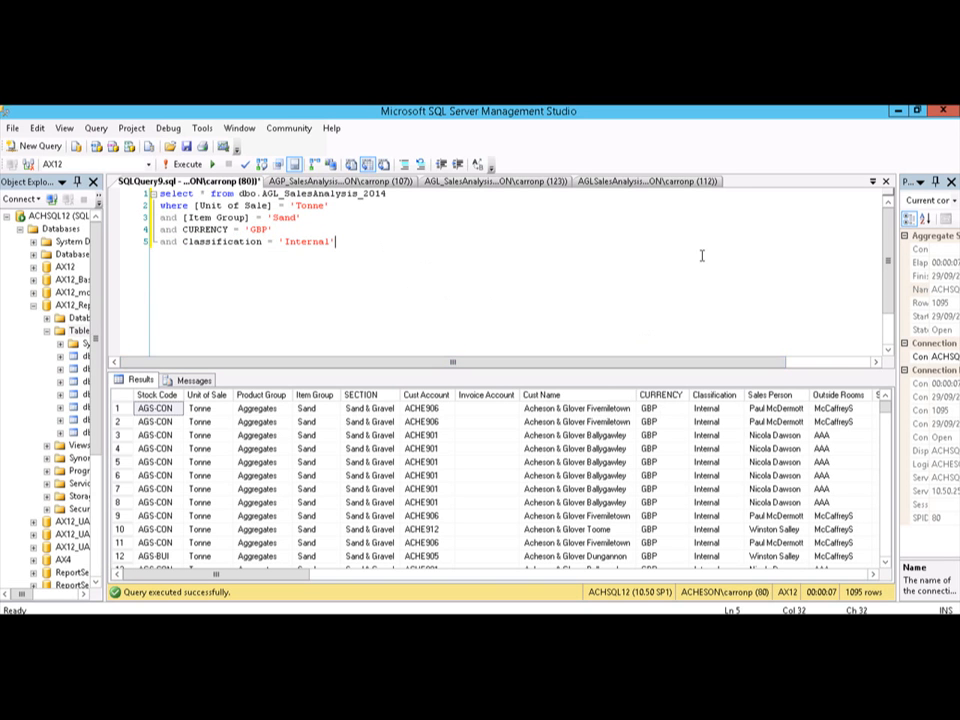
pyautogui.moveTo(464, 256)
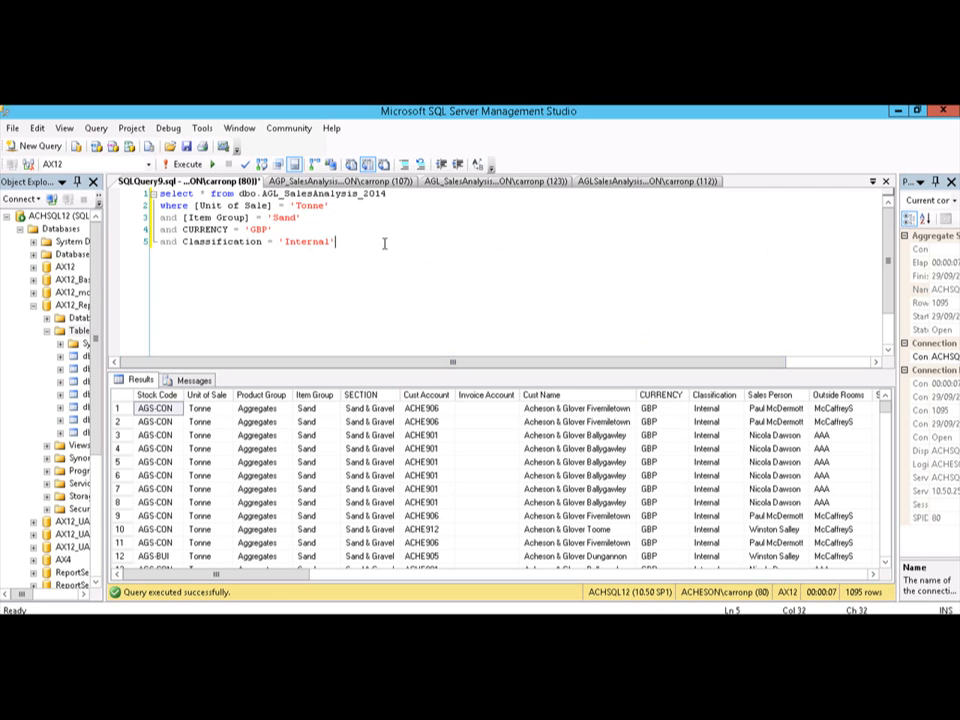
pyautogui.moveTo(376, 256)
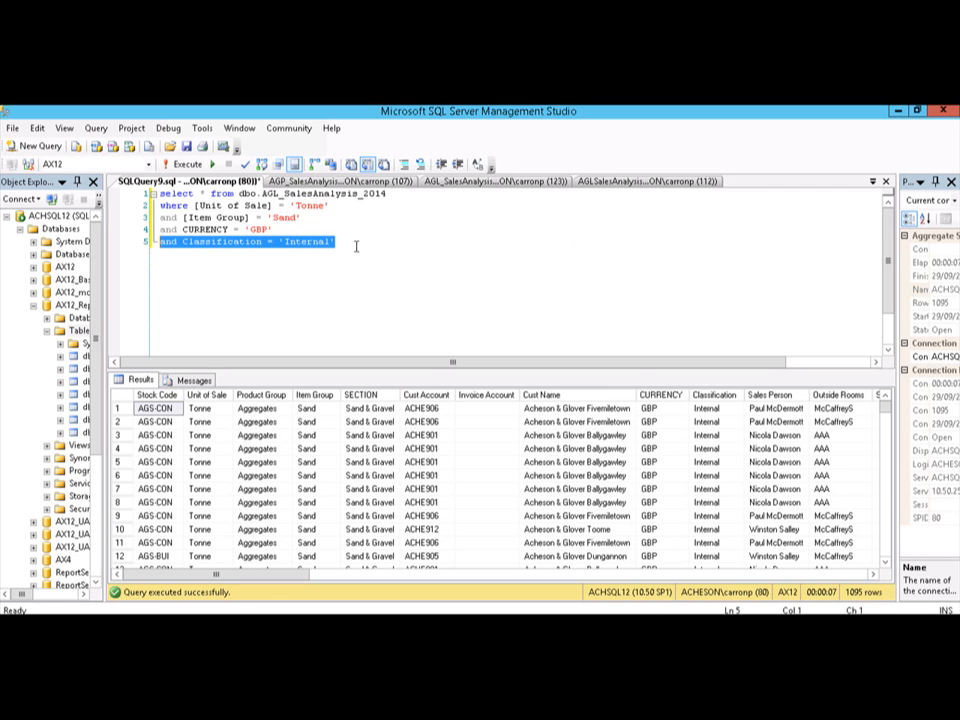
# - Comment out the Item Group and CURRENCY condition lines, then select one of them
pyautogui.click(336, 242)
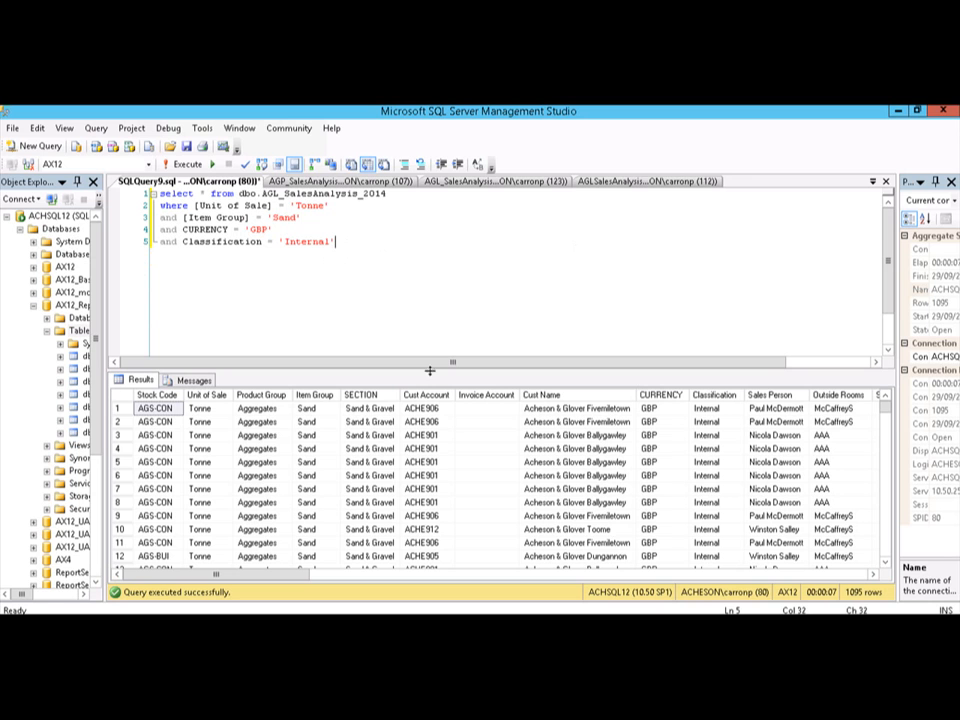
pyautogui.moveTo(402, 164)
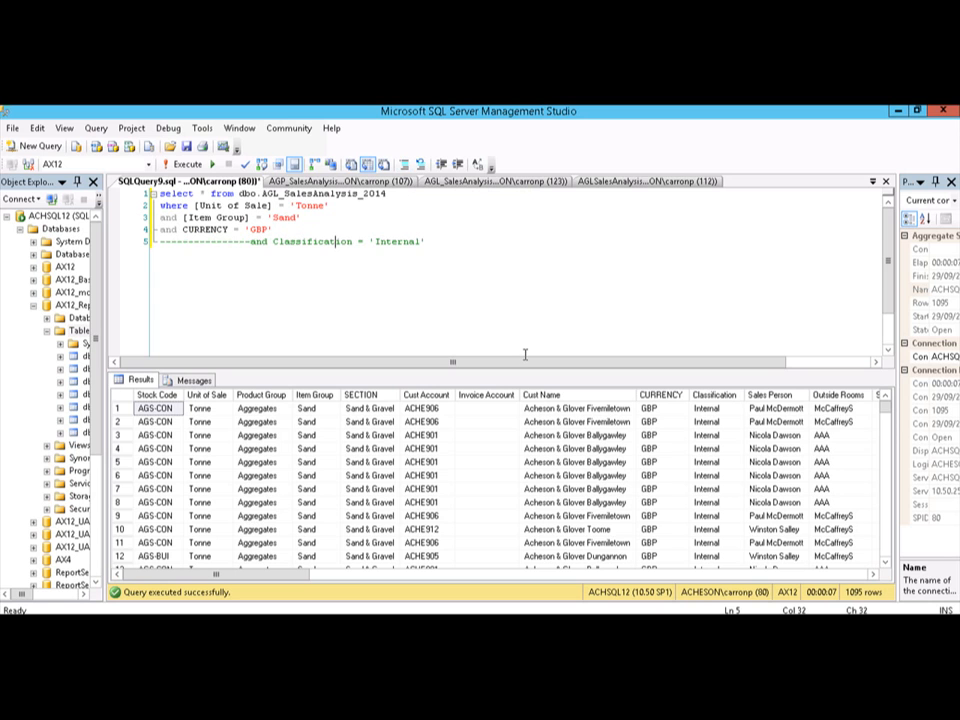
pyautogui.moveTo(252, 244)
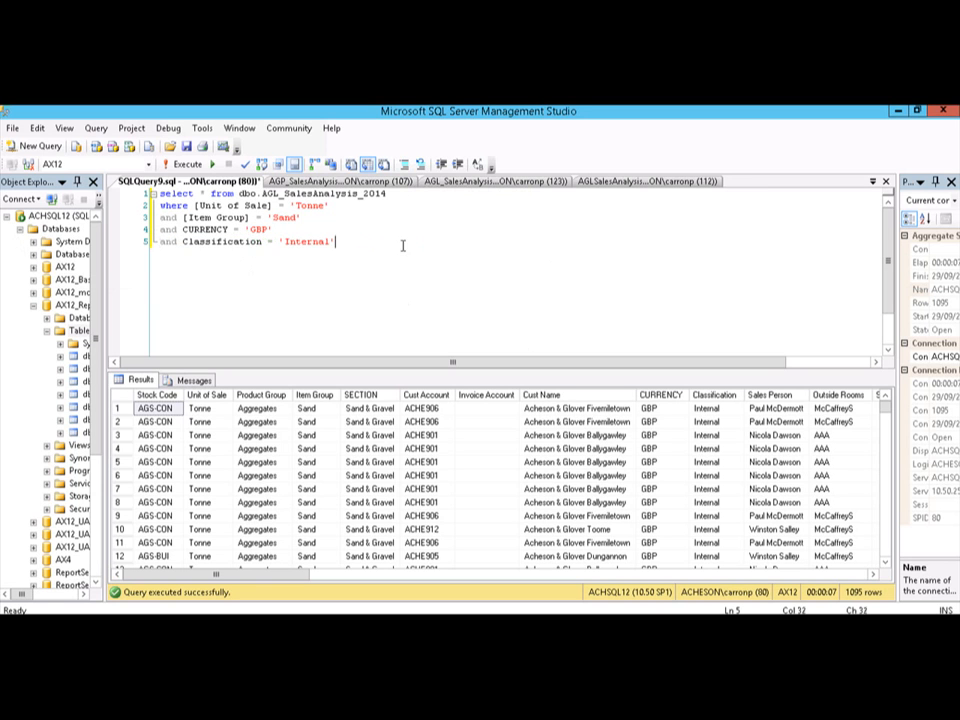
pyautogui.click(400, 164)
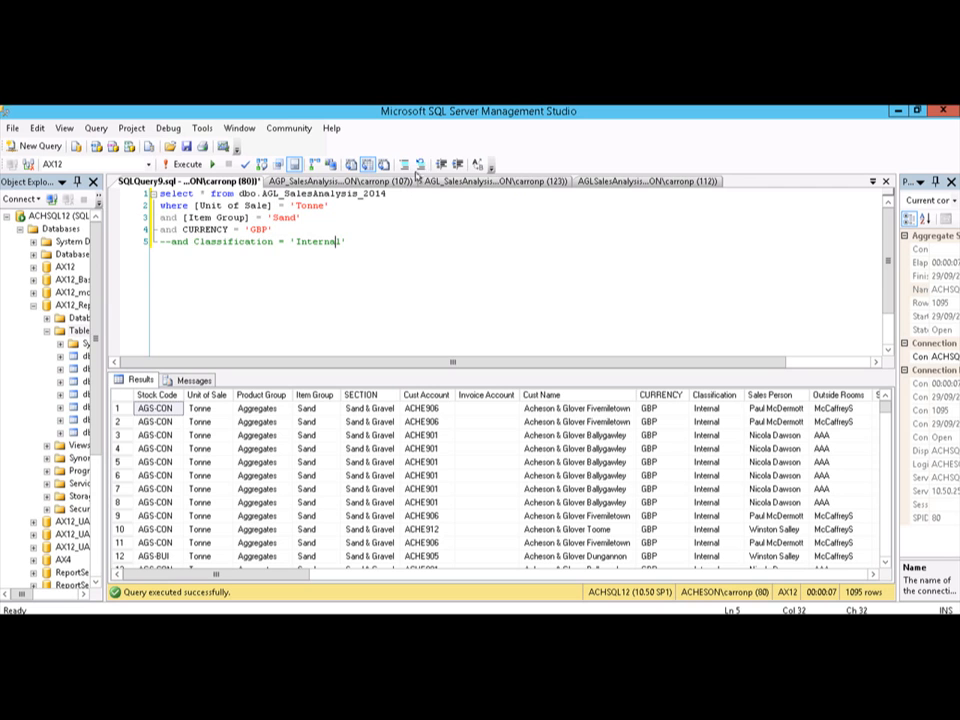
pyautogui.moveTo(402, 164)
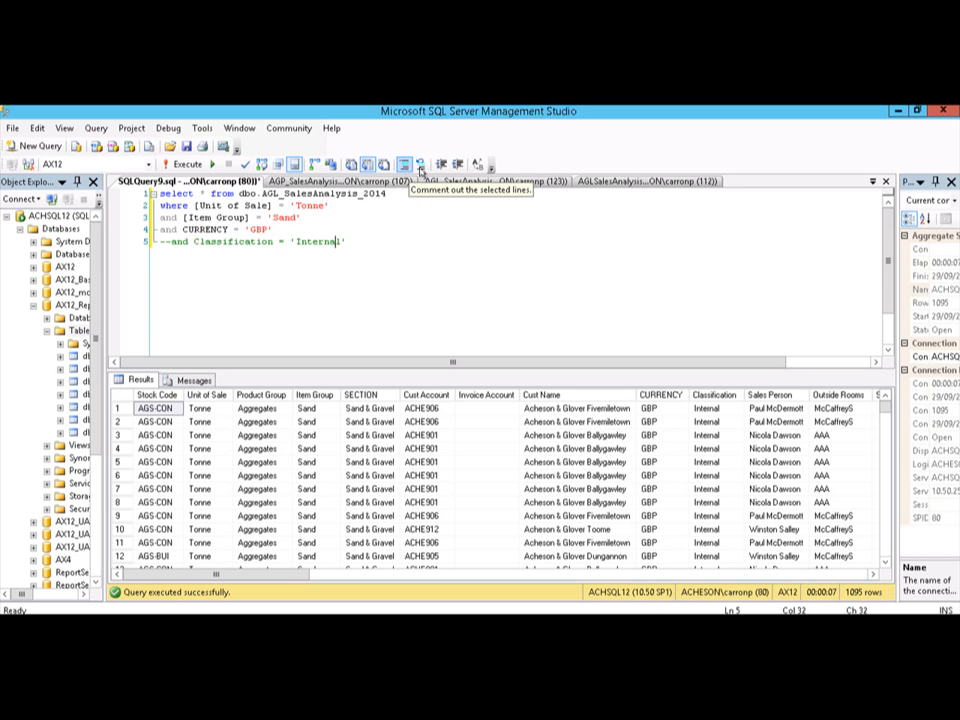
pyautogui.moveTo(402, 164)
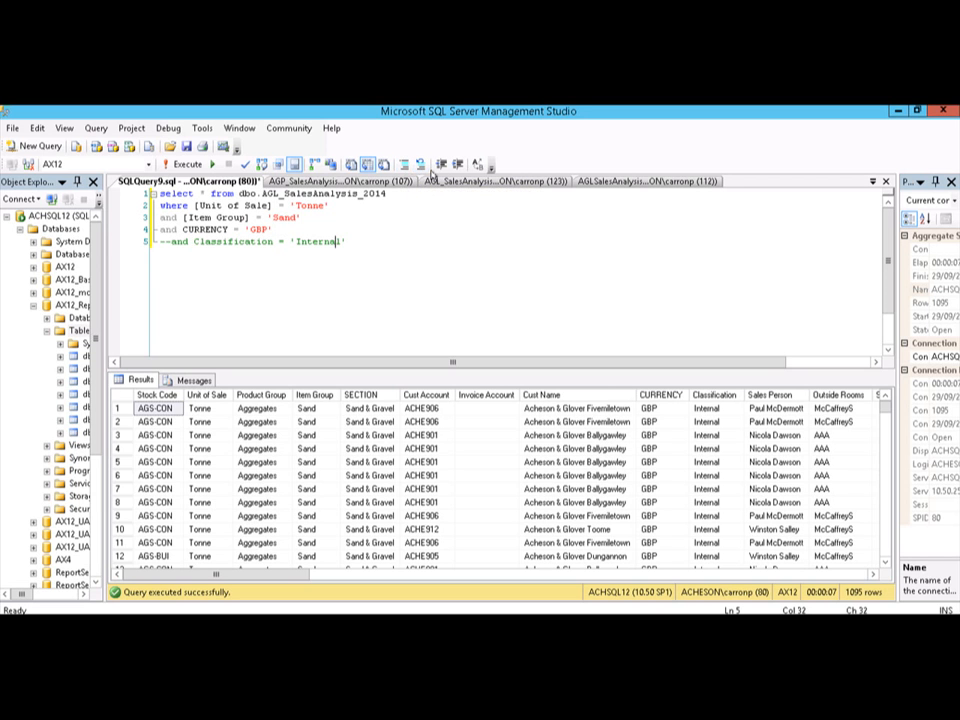
pyautogui.moveTo(408, 164)
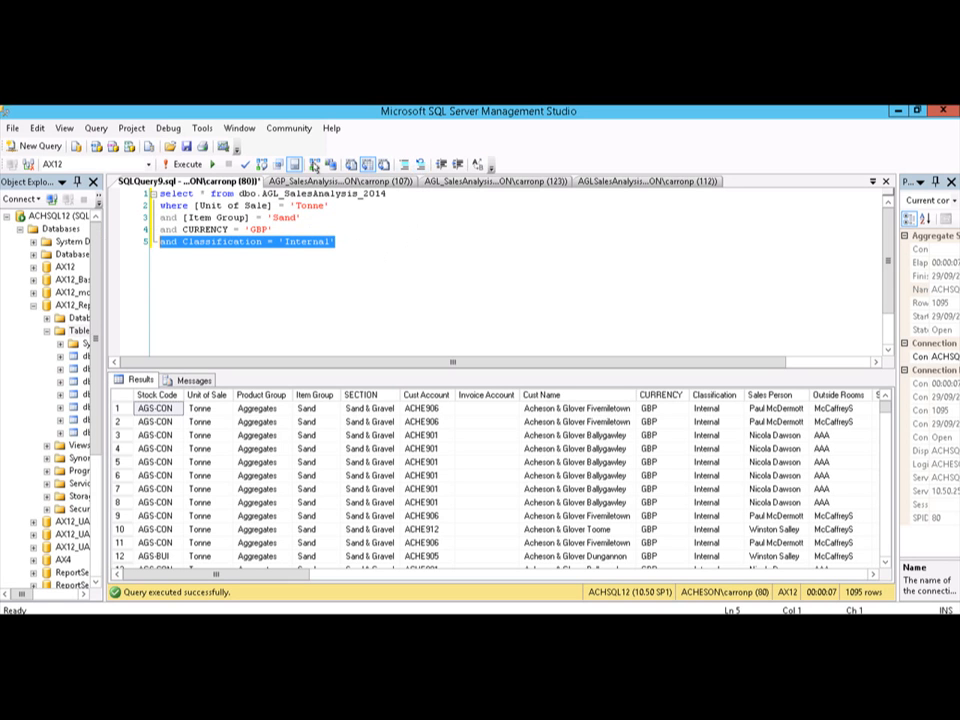
pyautogui.click(404, 164)
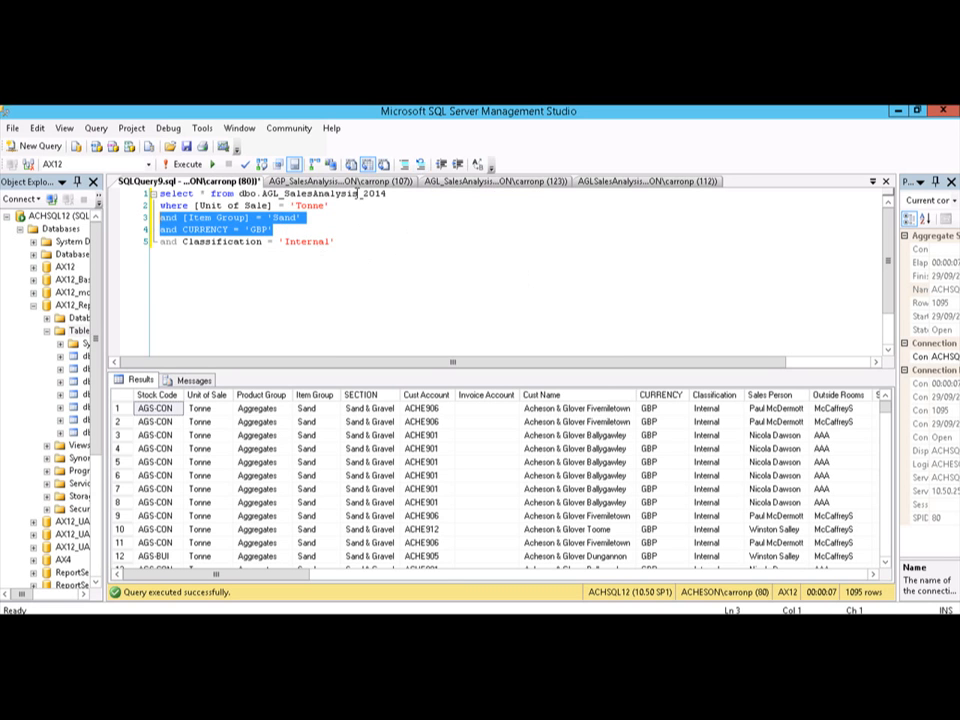
pyautogui.click(404, 164)
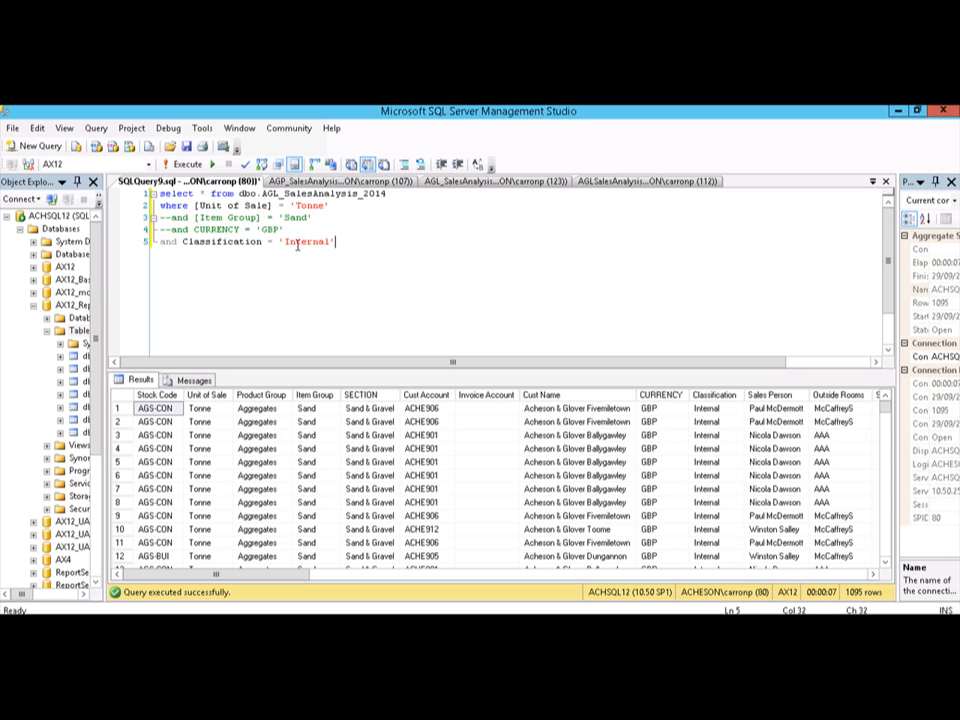
pyautogui.moveTo(158, 228); pyautogui.dragTo(284, 218)
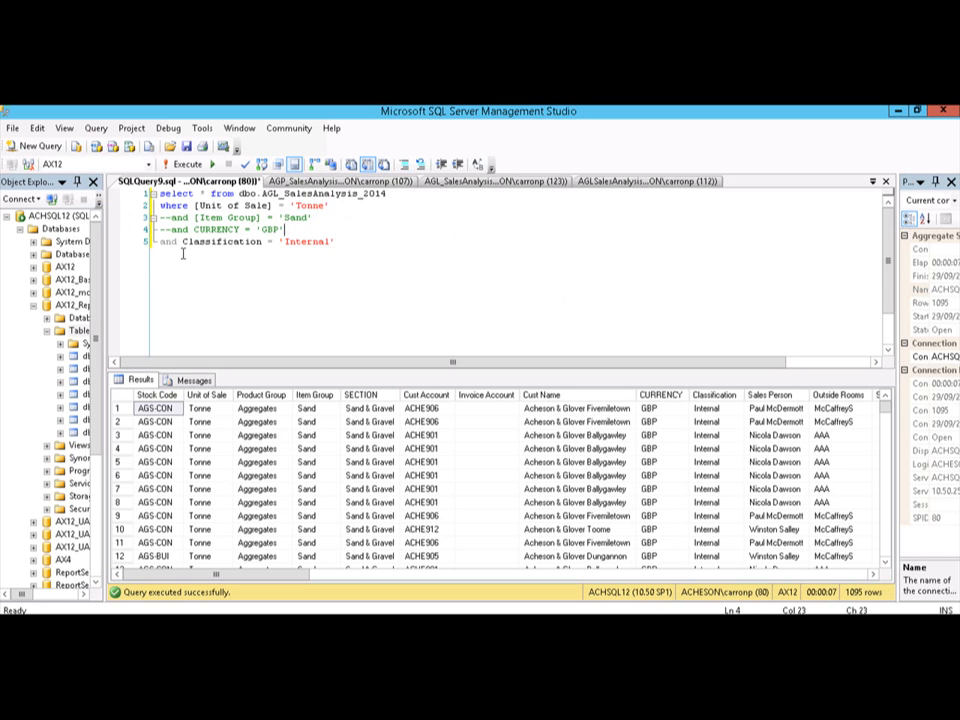
# - Uncomment one of the two commented conditions, leaving the other commented out
pyautogui.click(284, 230)
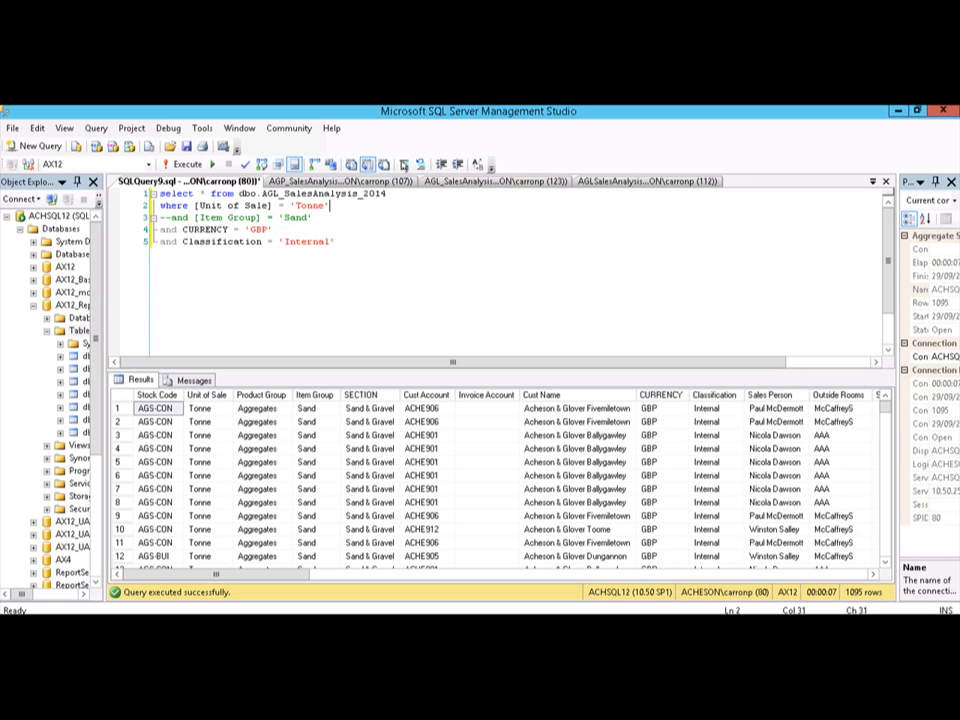
pyautogui.moveTo(536, 288)
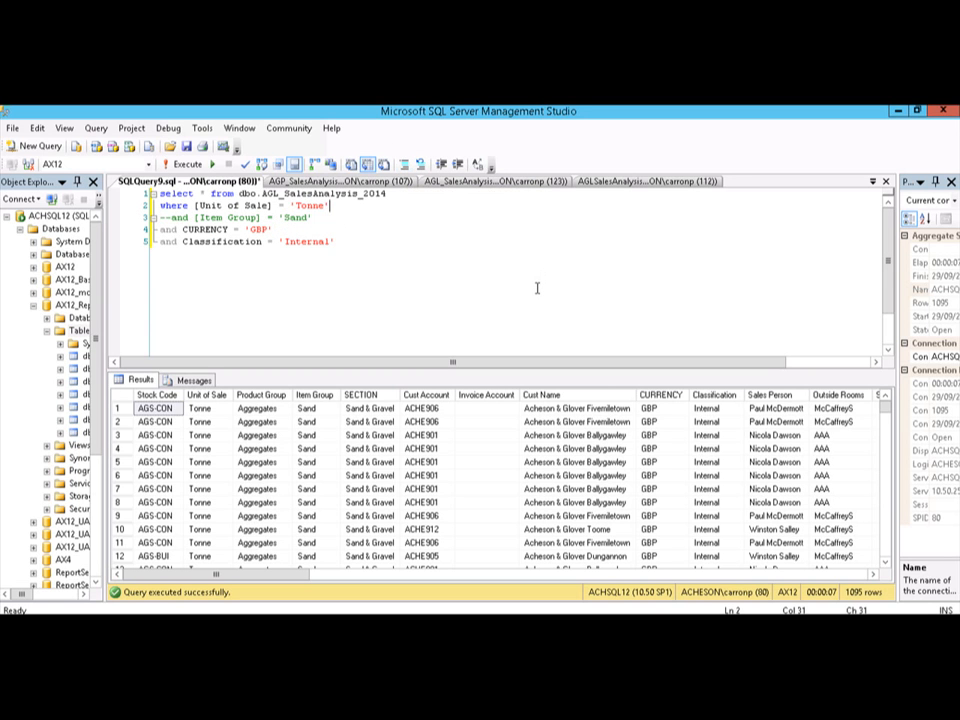